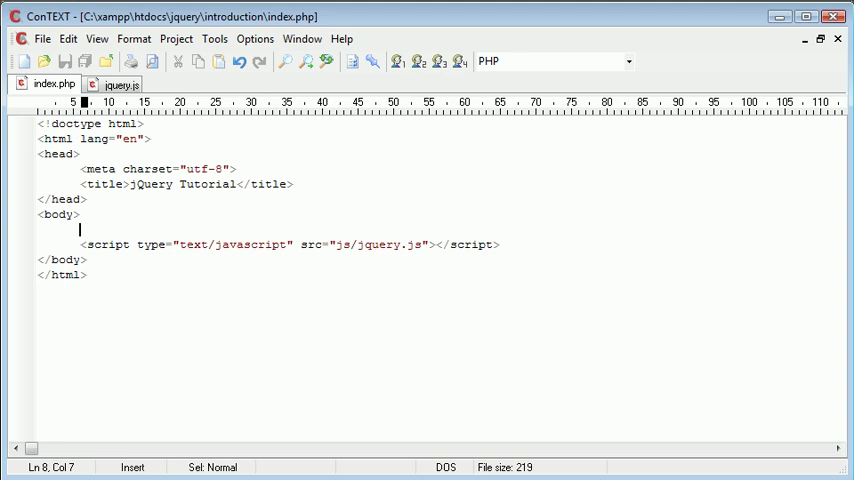
- Write <input type="button" value="Hide" id="hide_message" /> in index.php's body and begin the next tag
type("<input type=\"\" />")
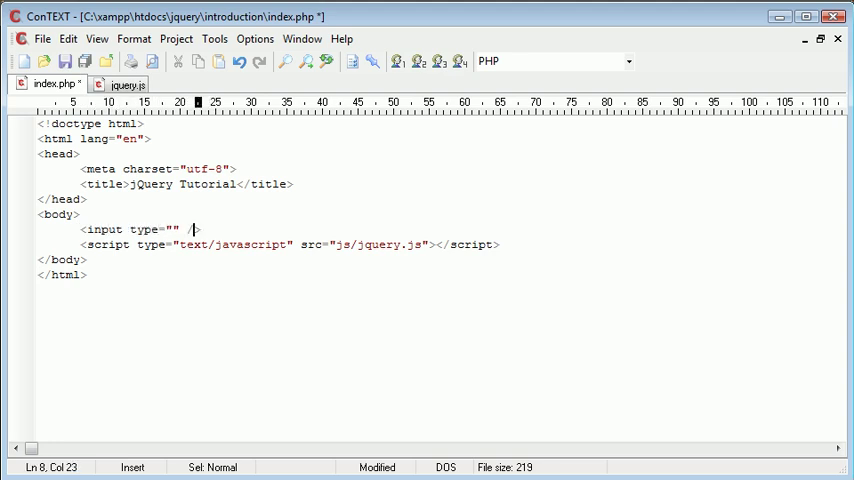
type("butt")
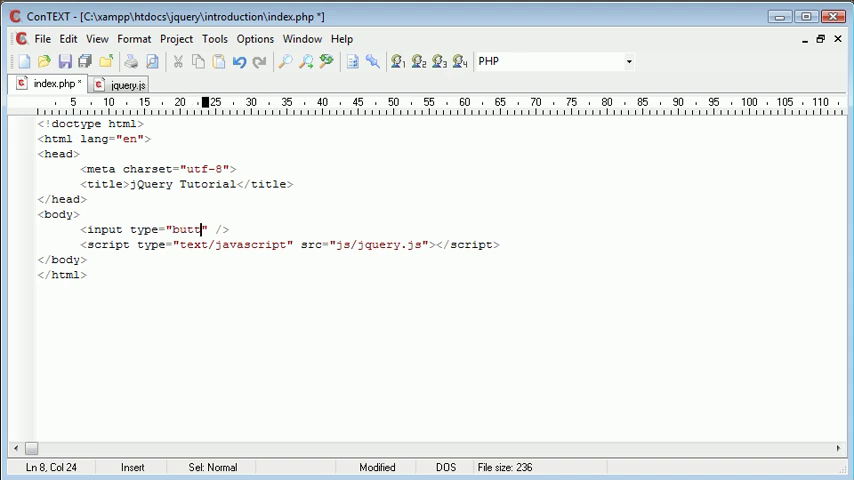
type("on")
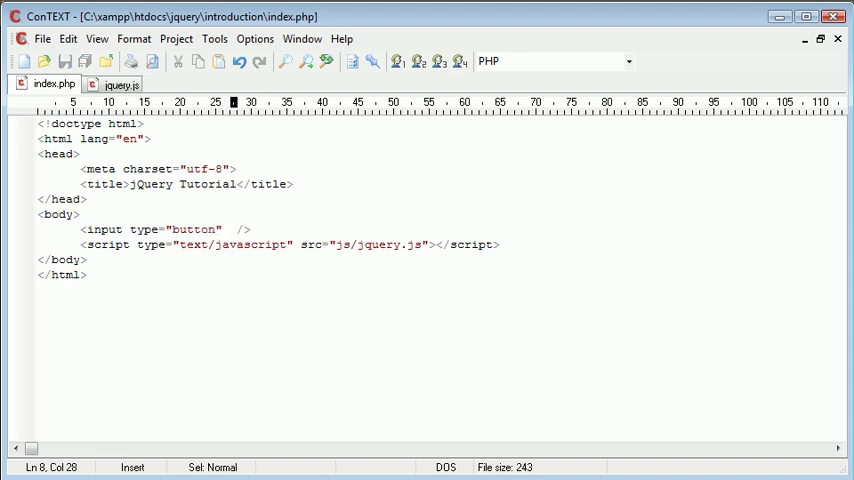
type("value=\"\"")
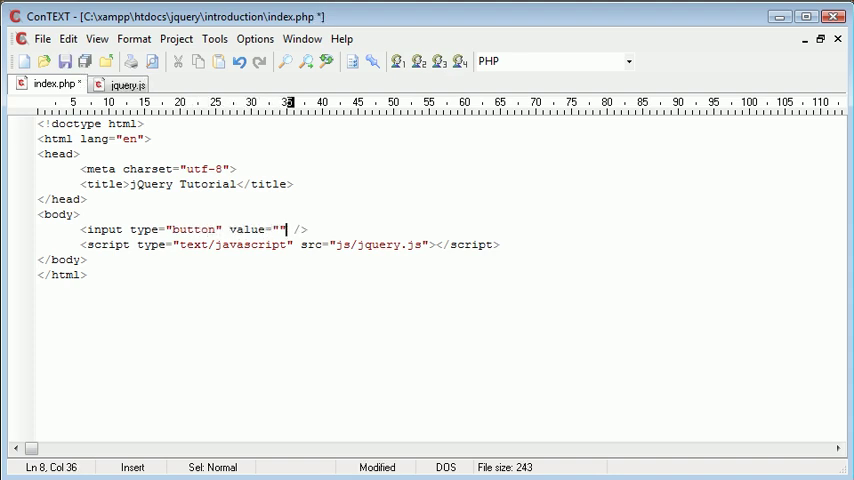
type("Hide")
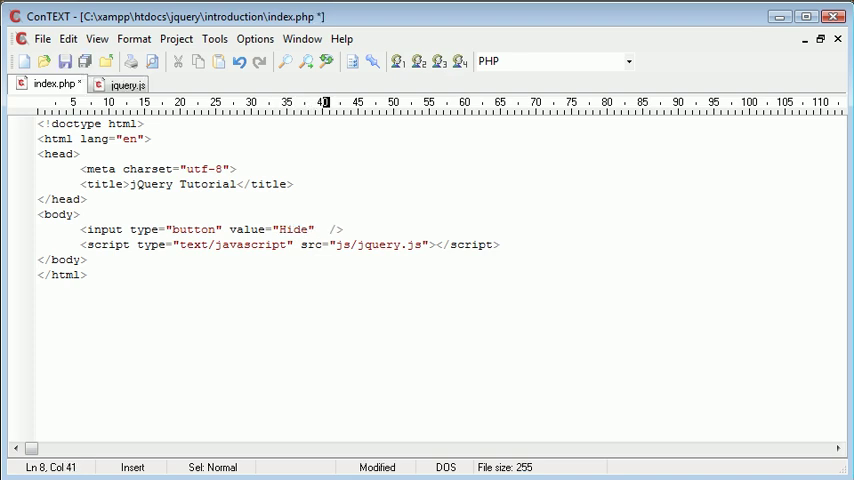
type("id=\"\"")
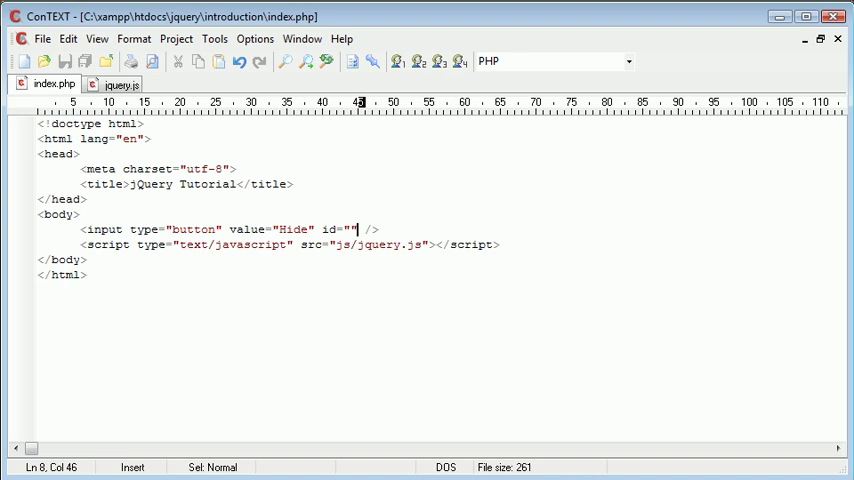
type("hide")
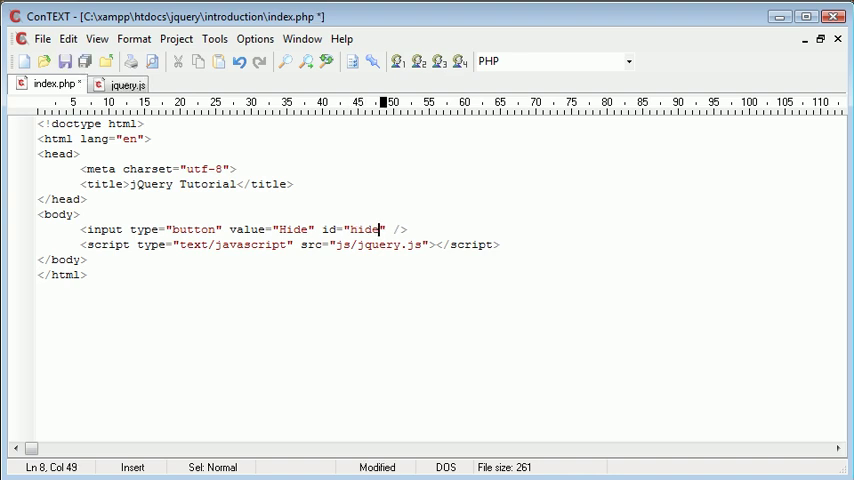
type("_messa")
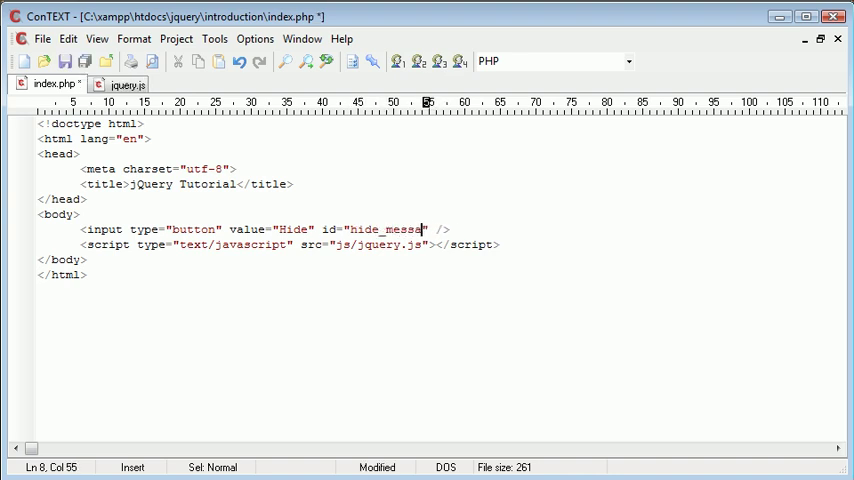
type("ge")
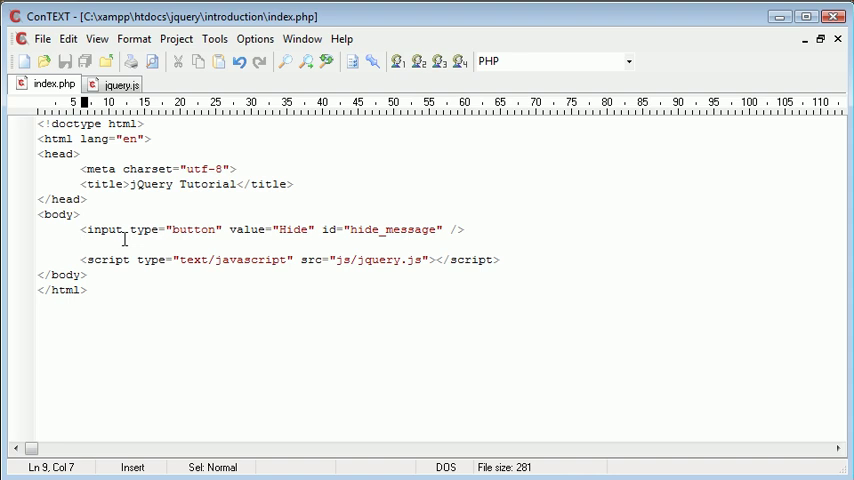
type("<")
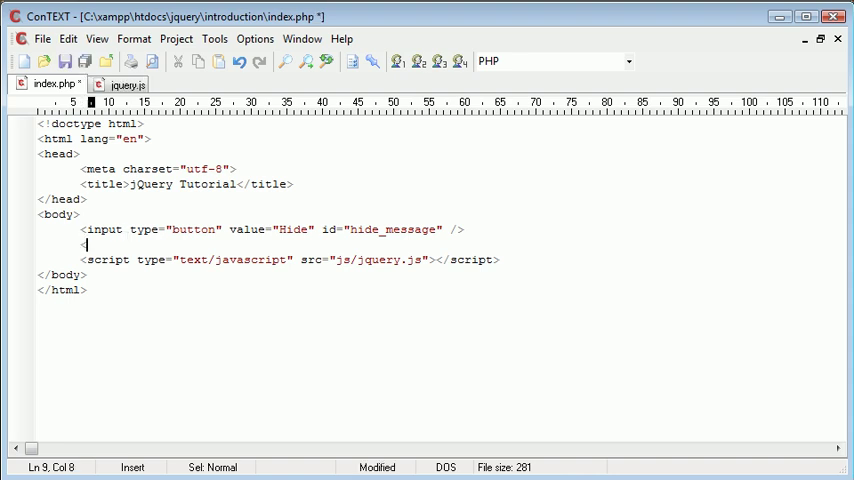
- Write the paragraph <p>This is a message</p> beneath the Hide button
type("p></p>")
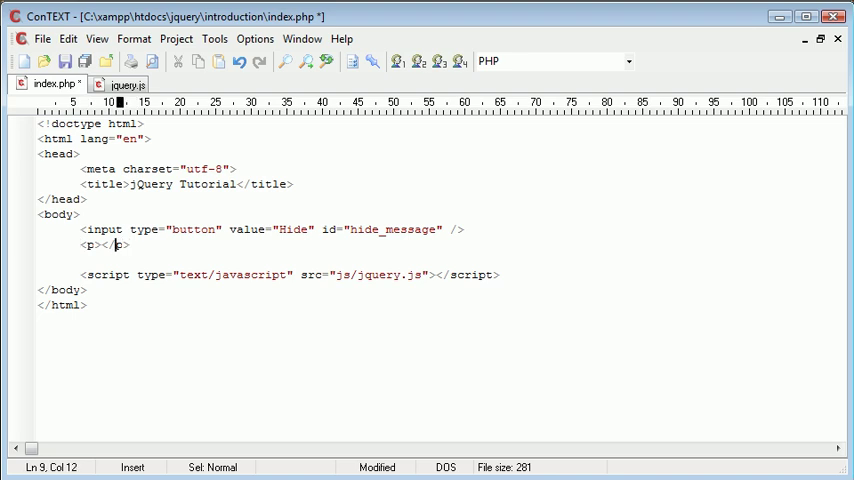
type("This")
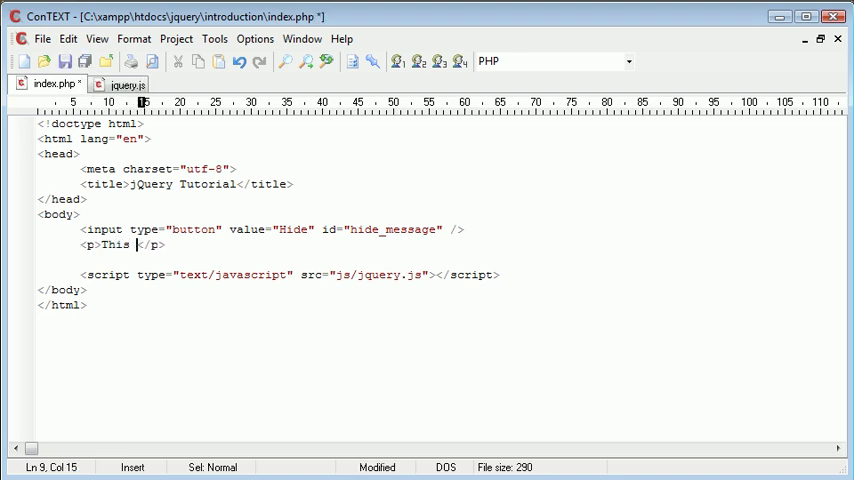
type("is a mess")
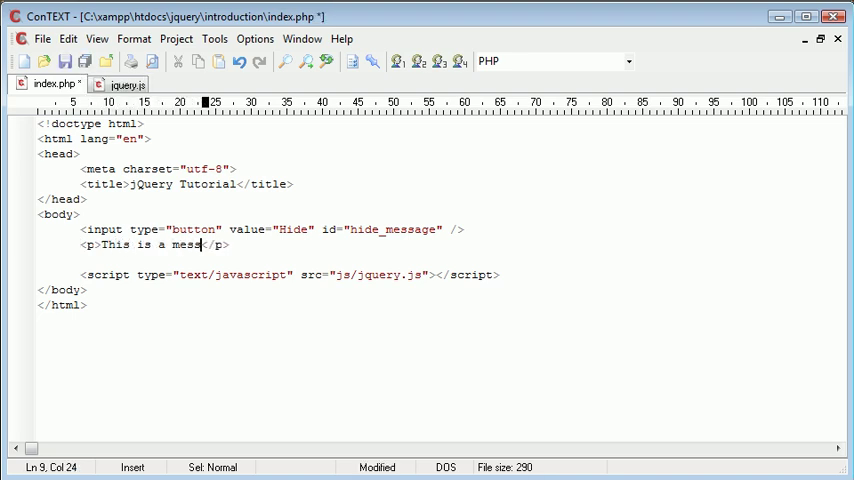
type("age")
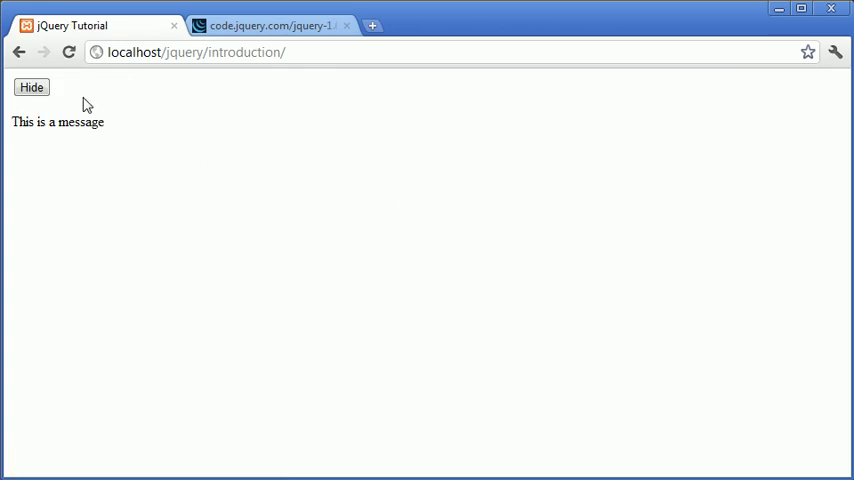
- Reload localhost/jquery/introduction/ in Chrome to see the Hide button and message
left_click_drag(12, 120, 88, 120)
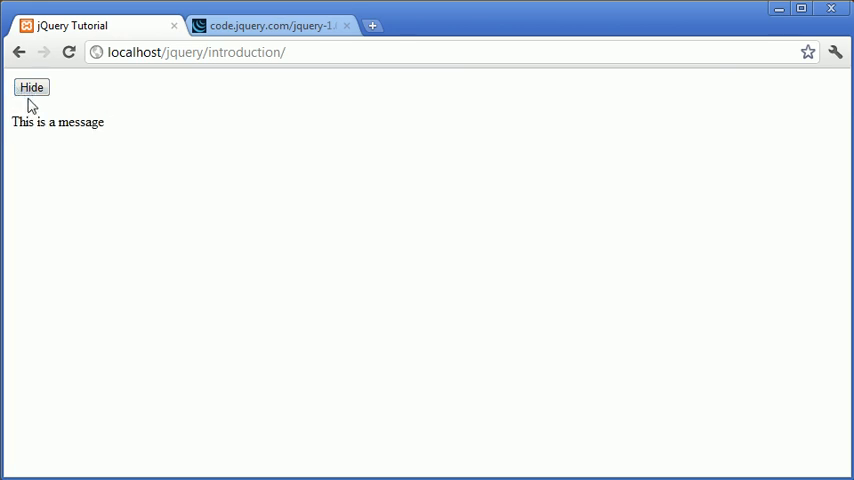
mouse_move(30, 108)
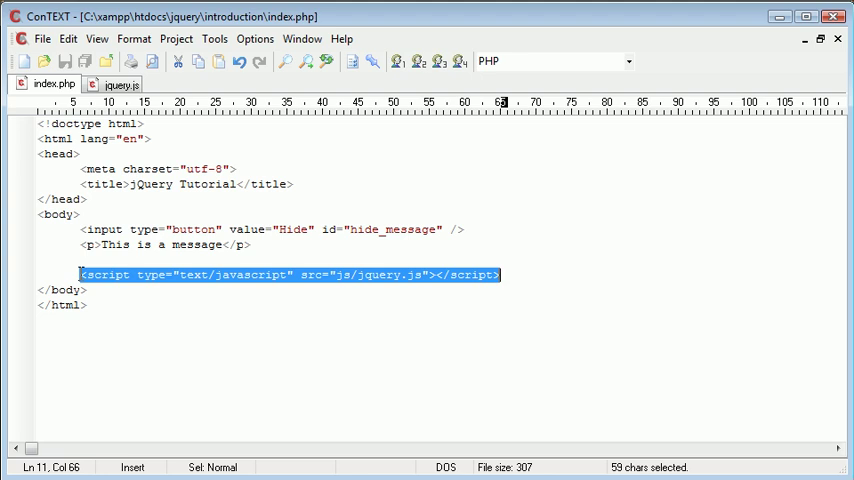
- Start a blank document in ConTEXT for the page's script
left_click(500, 274)
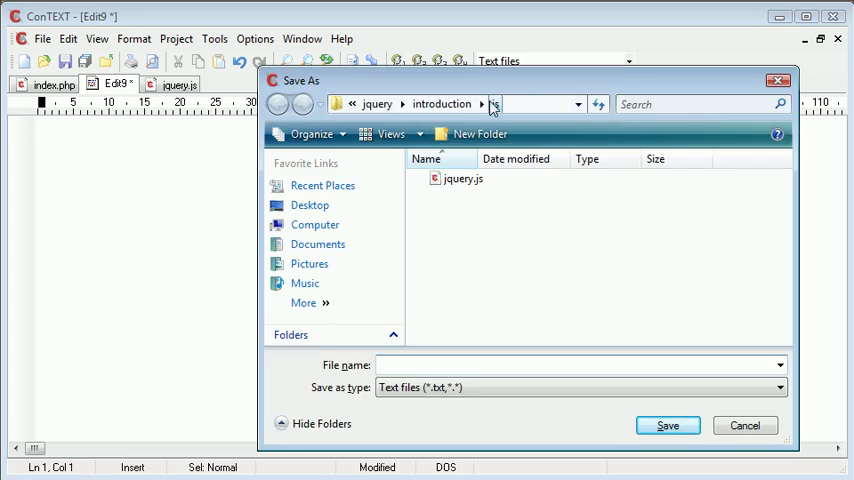
- Save the new document as click.js in the js folder and return to index.php
type("click")
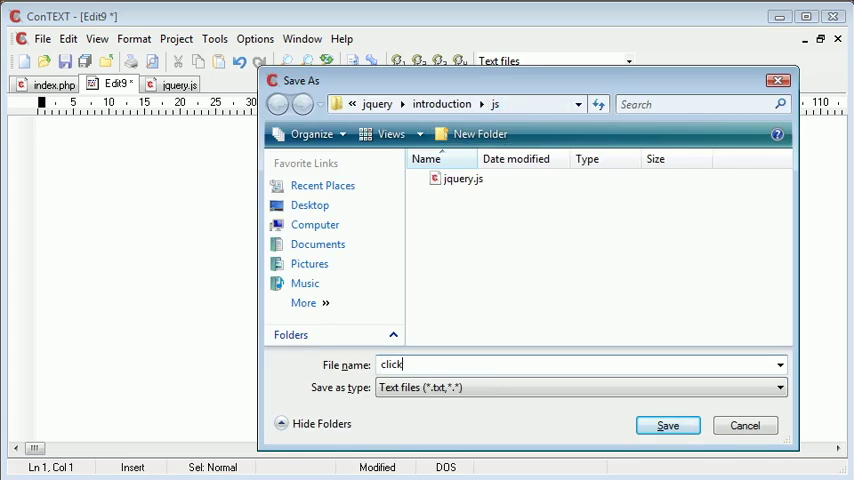
left_click(668, 424)
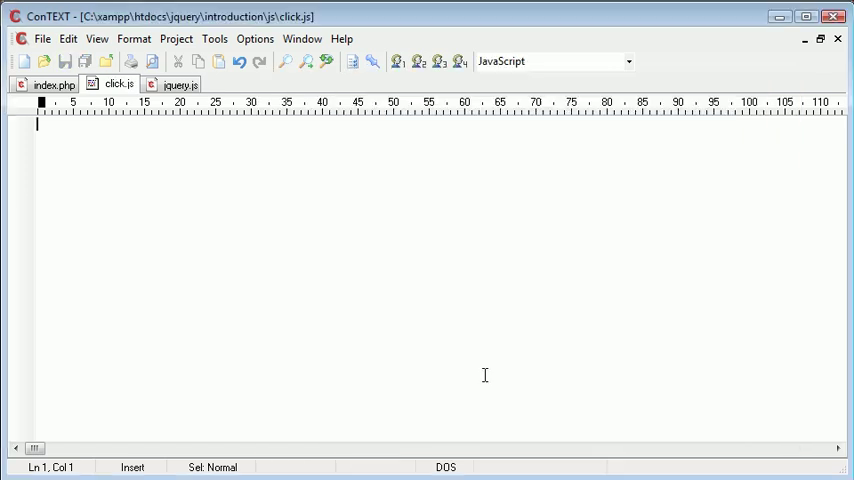
left_click(52, 84)
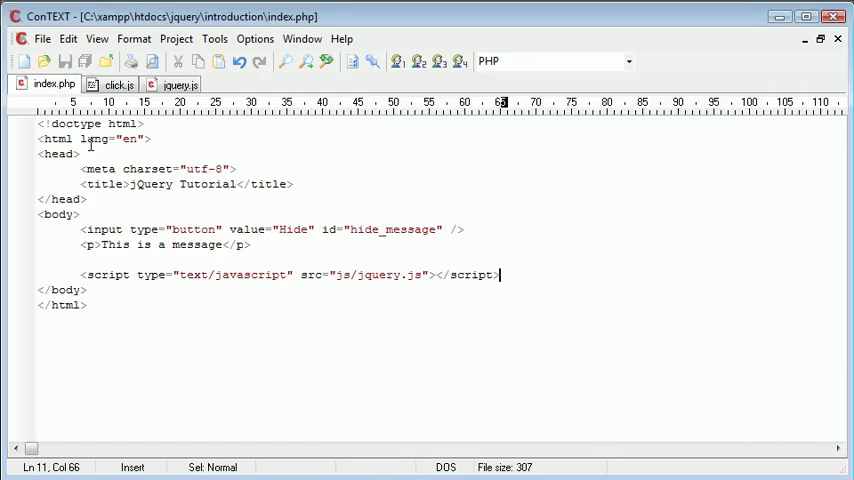
left_click(80, 228)
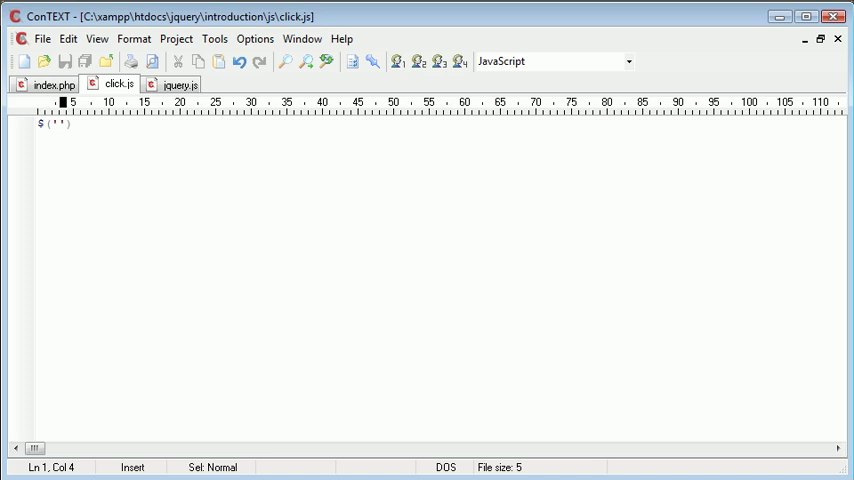
- Make click.js read $('#hide_message').click(function) as the start of the handler
type("#")
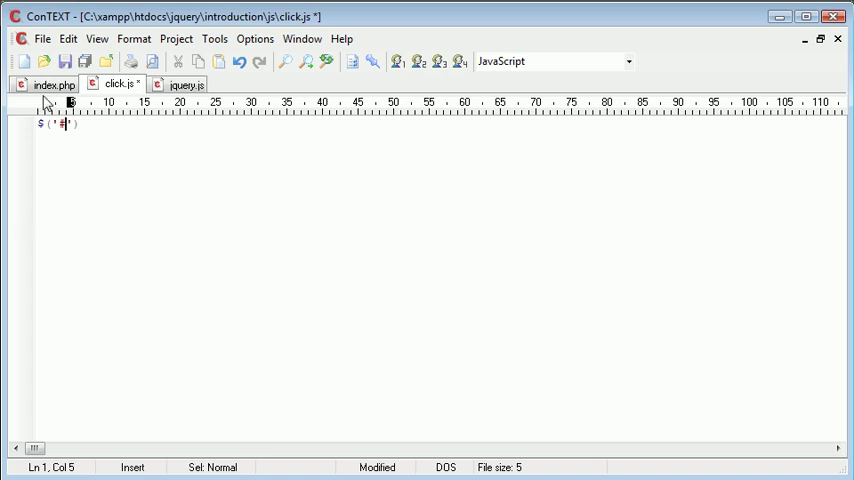
left_click(54, 84)
type("hide")
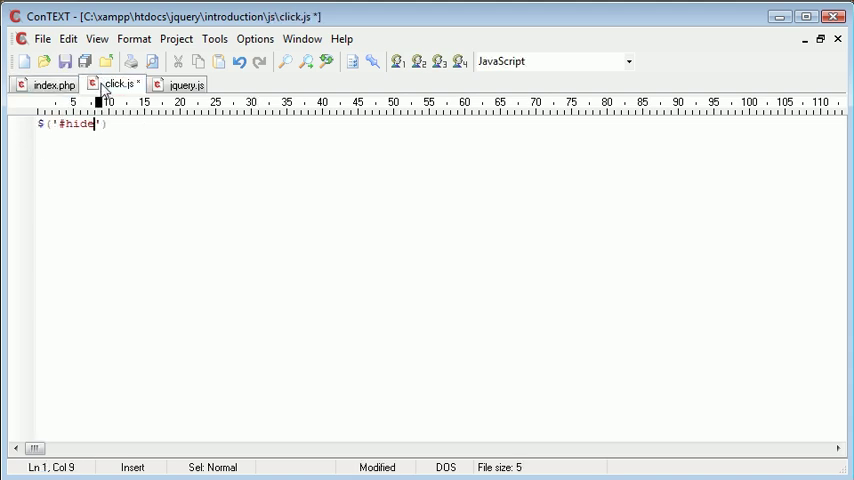
type("_message")
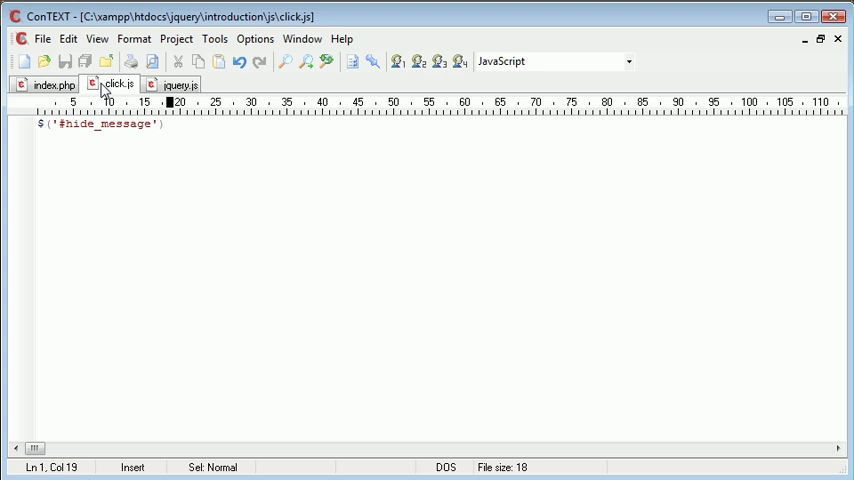
type(".click();")
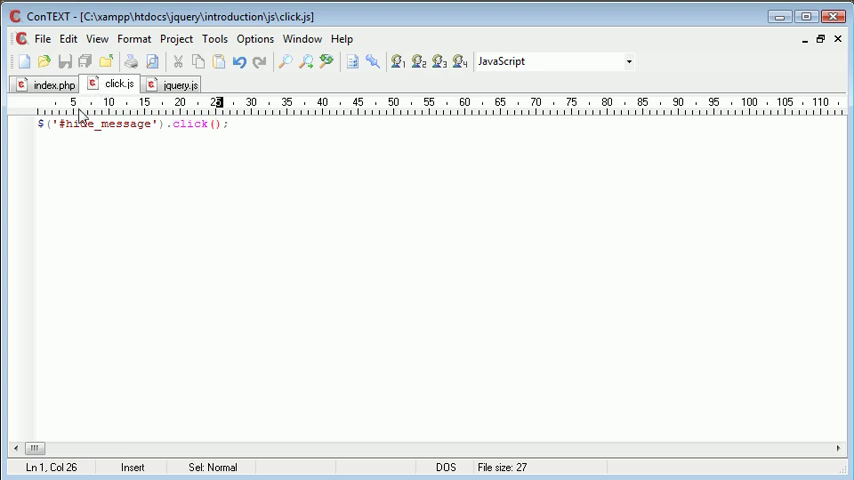
mouse_move(220, 120)
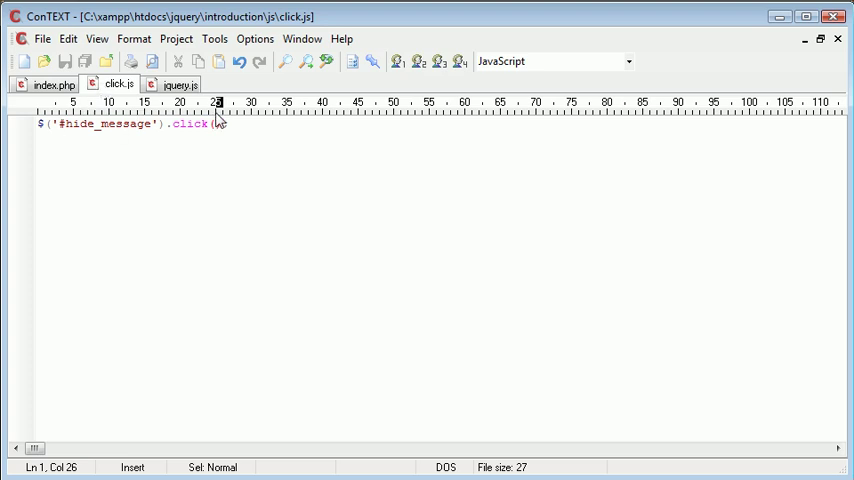
type(");")
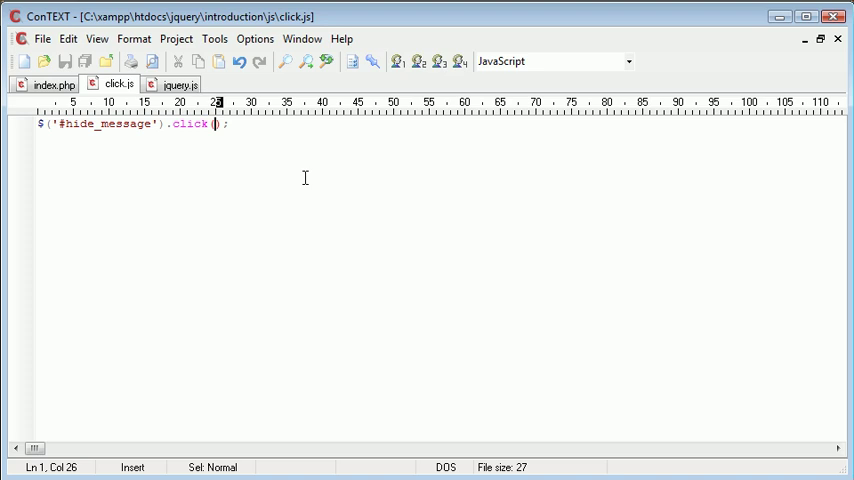
type(")")
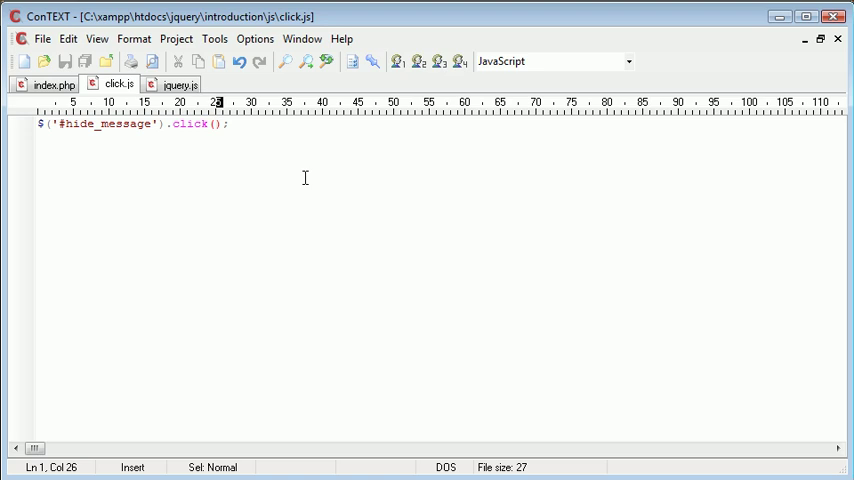
type("function()")
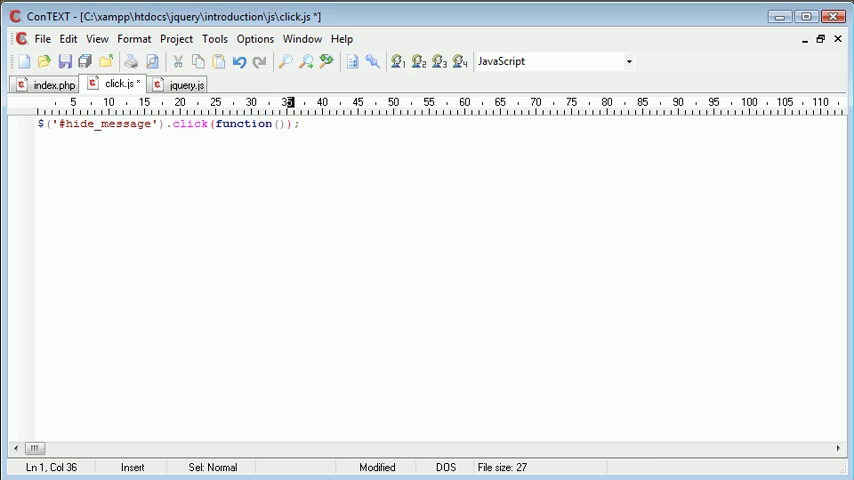
- Complete function() { } with its body on its own line, checking index.php's markup briefly
type("\" \"")
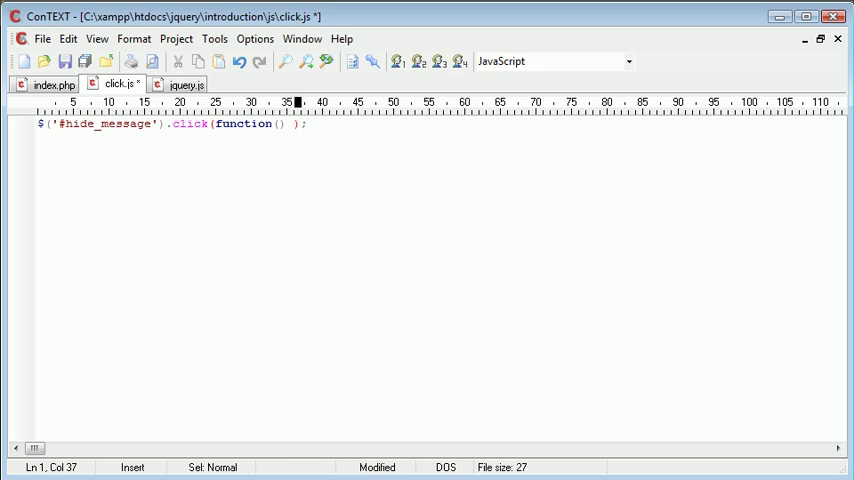
type("{")
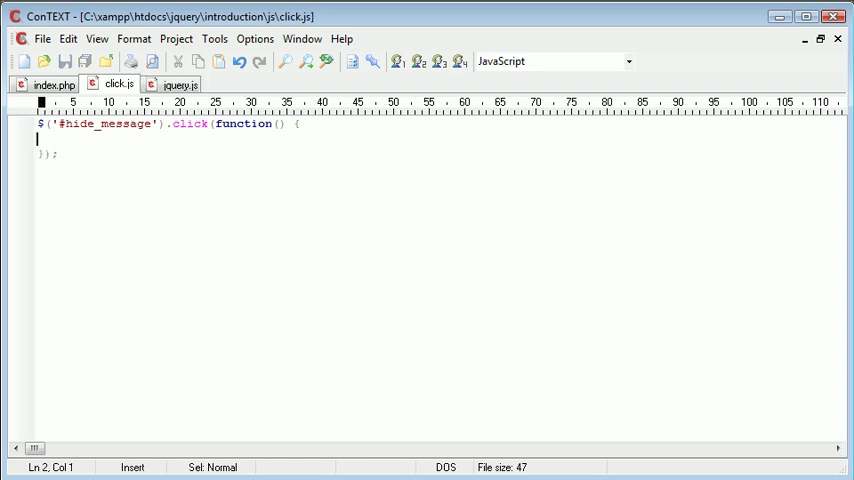
type("here")
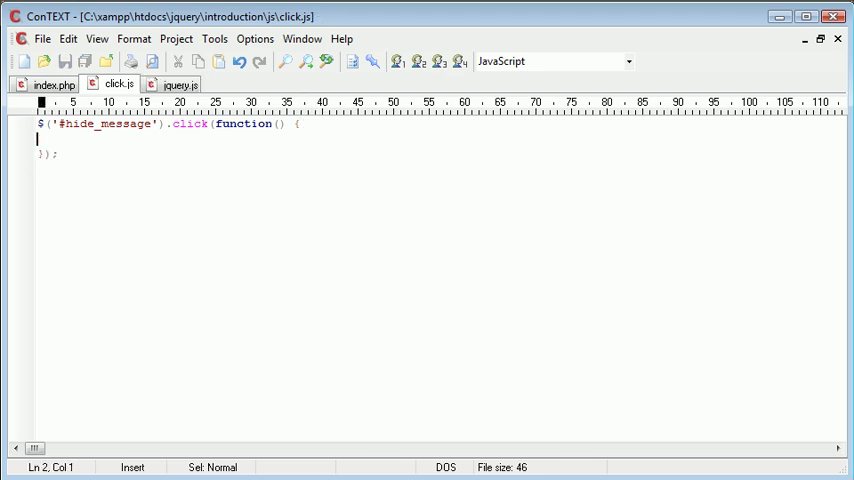
type("here")
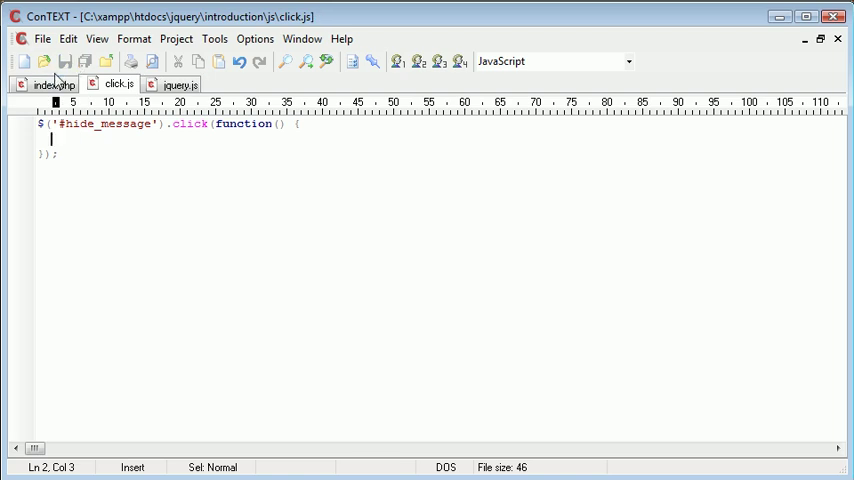
left_click(52, 84)
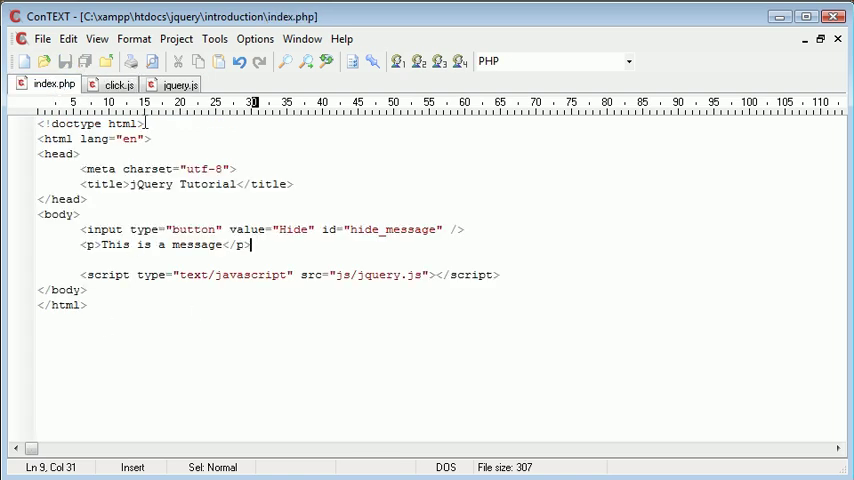
left_click(118, 84)
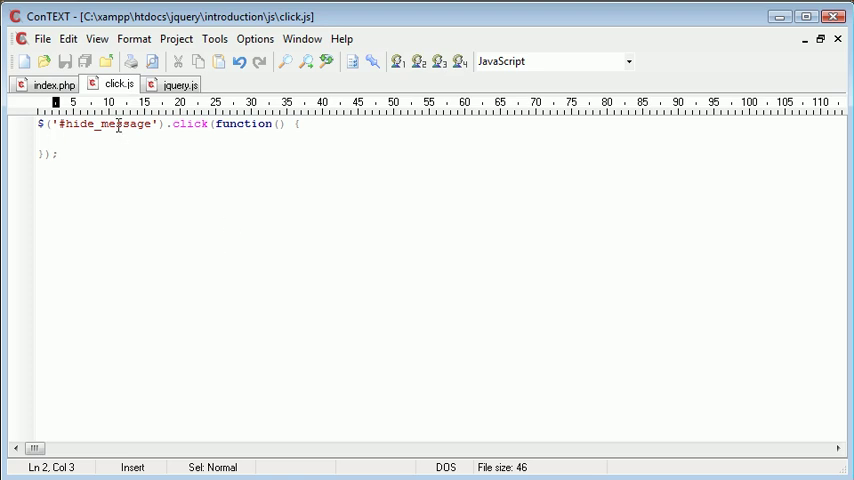
- Put $('#message') in the handler body and give index.php's paragraph id="message"
type("$('')")
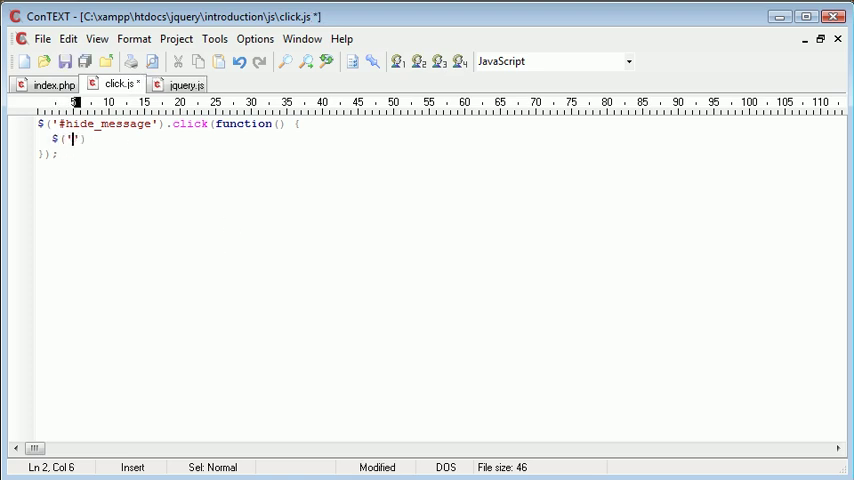
type("#message")
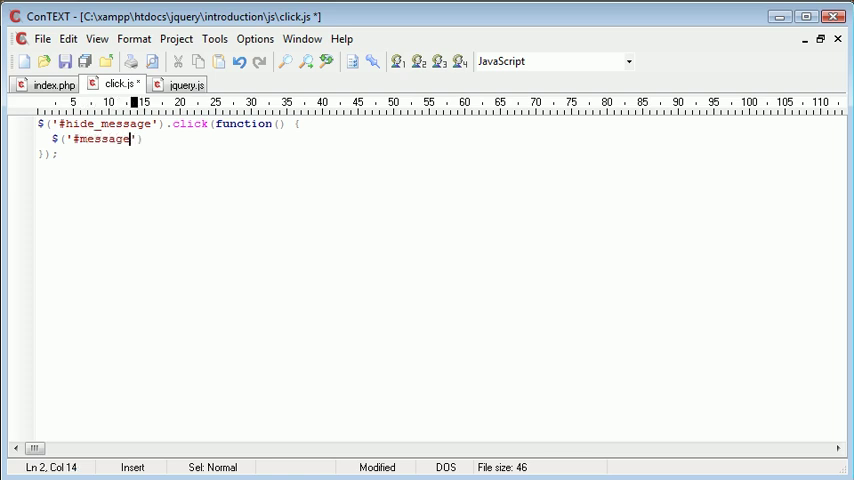
left_click(54, 84)
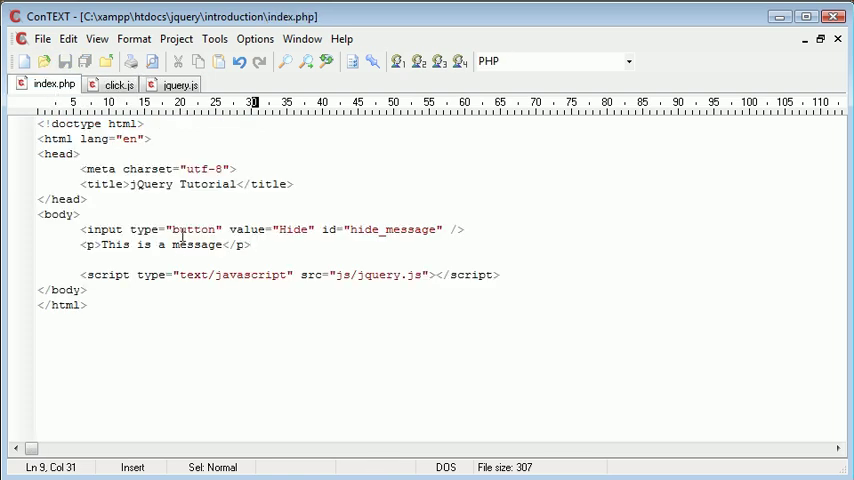
type("id=\"message")
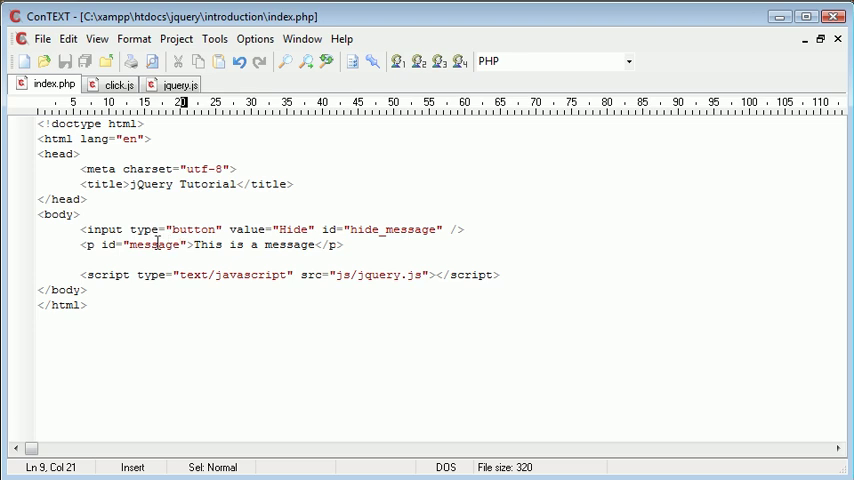
left_click(118, 84)
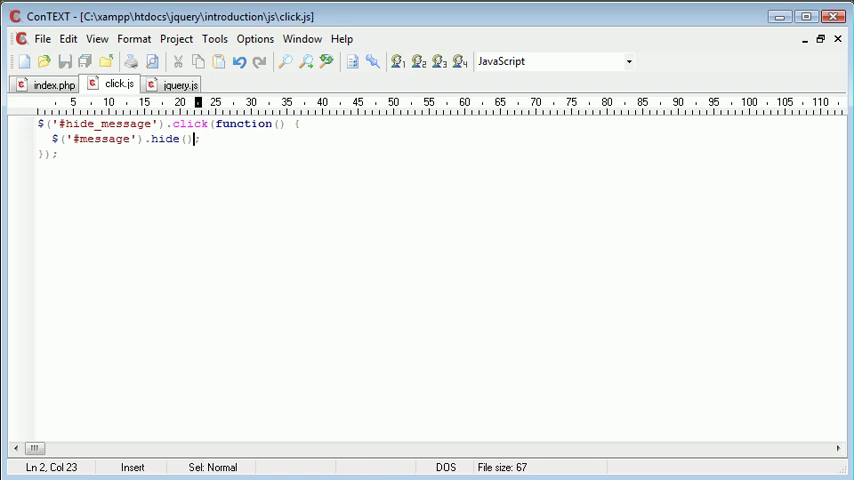
double_click(164, 140)
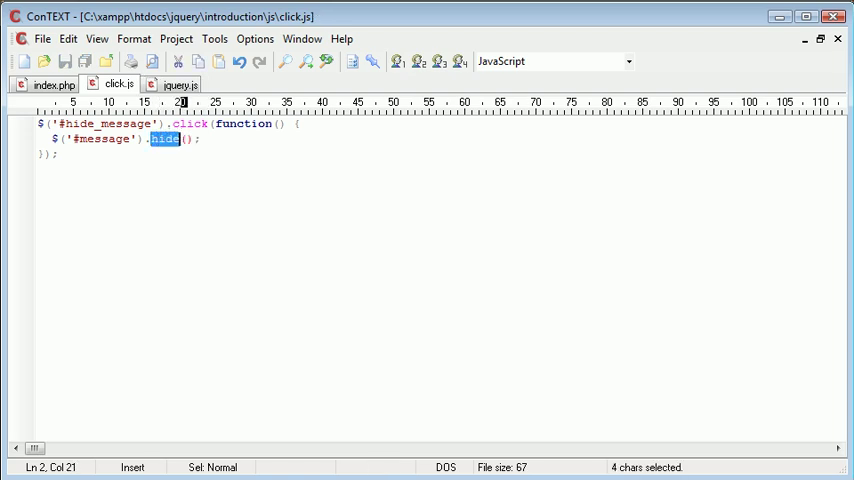
left_click(196, 140)
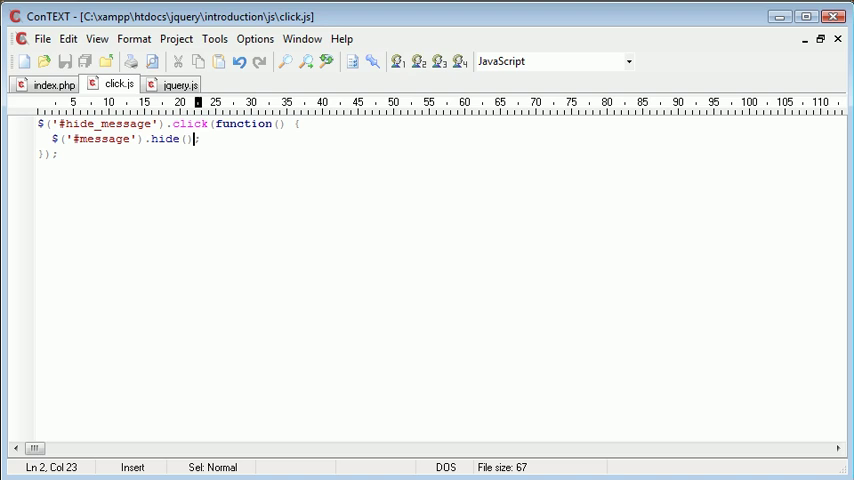
double_click(188, 124)
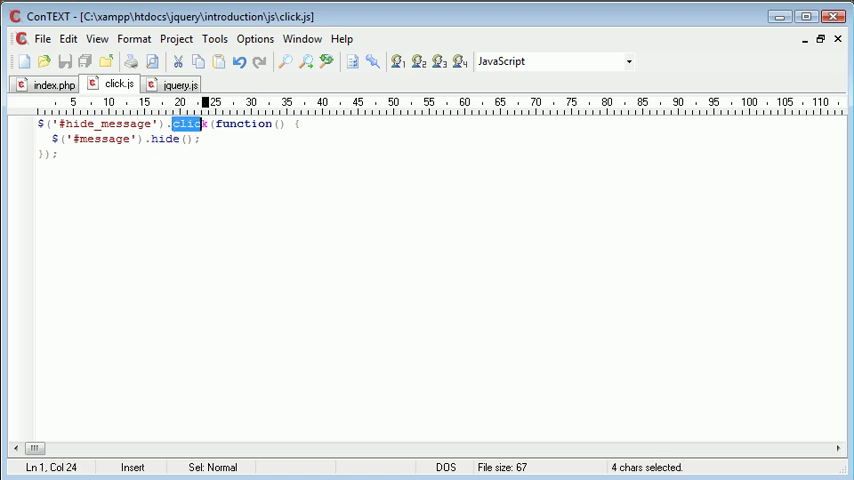
key("shift+Right")
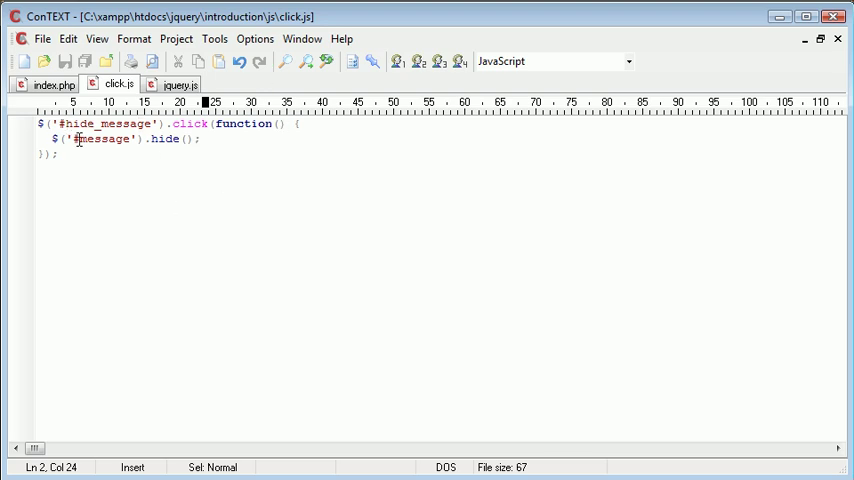
left_click(52, 84)
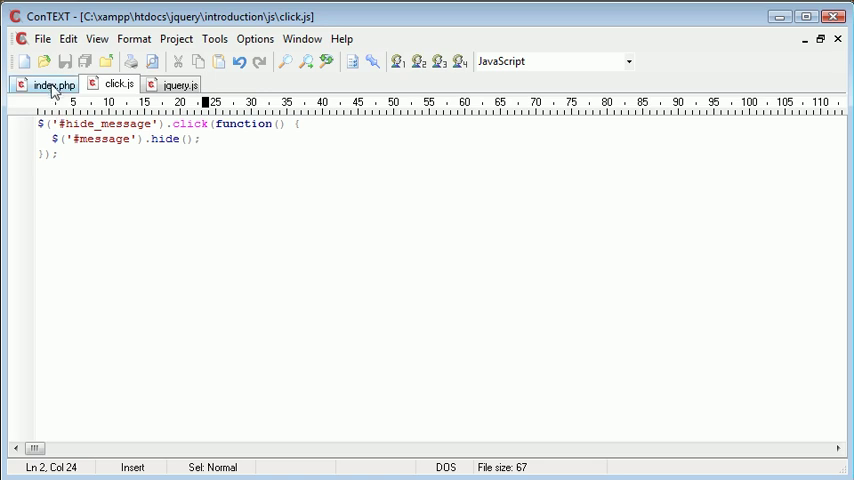
- Add <script type="text/javascript" src="js/click.js"></script> after the jQuery include in index.php
left_click(52, 84)
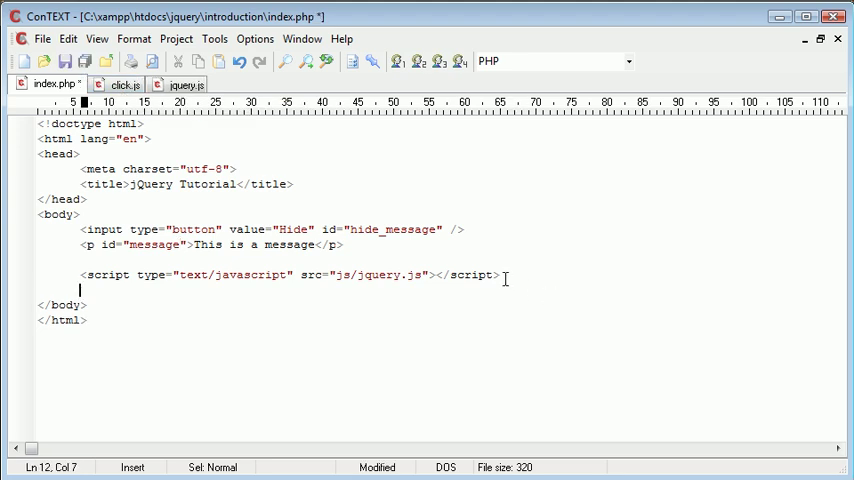
type("<scripty")
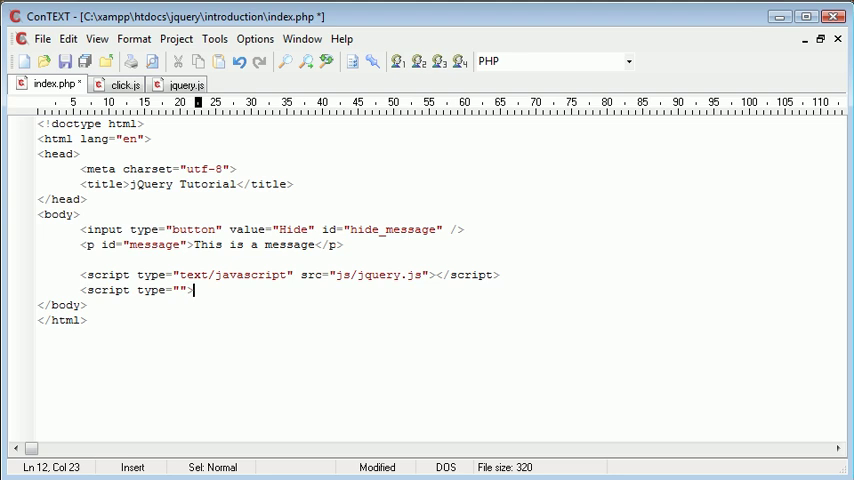
type("text/javascript")
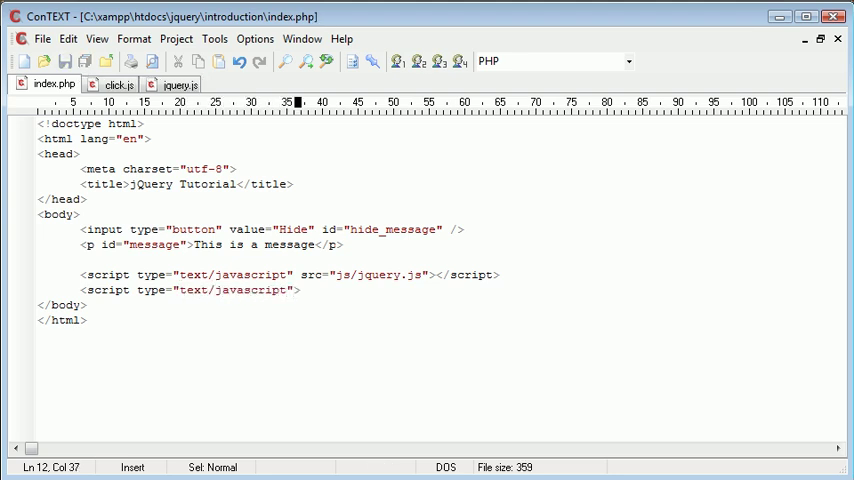
type("</script>")
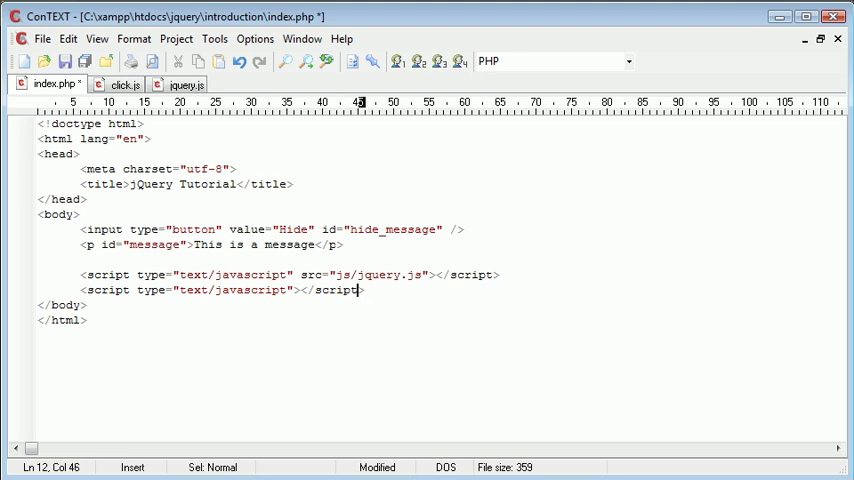
type("src=\"\"")
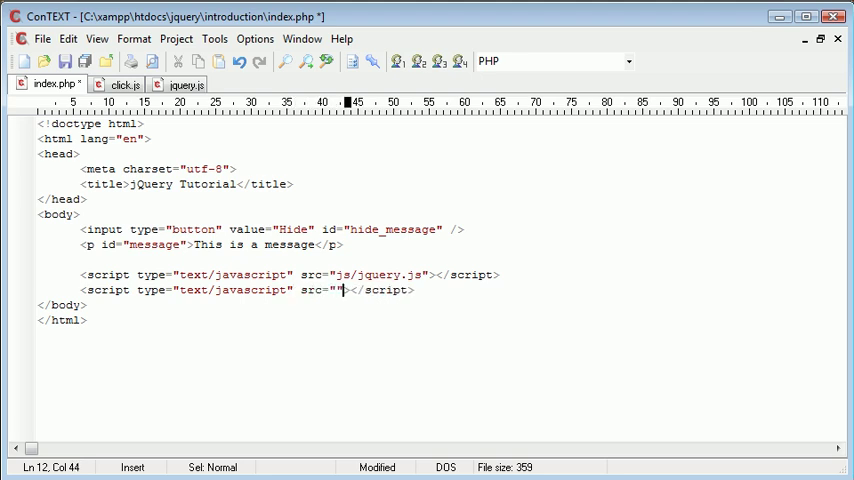
left_click_drag(350, 290, 414, 290)
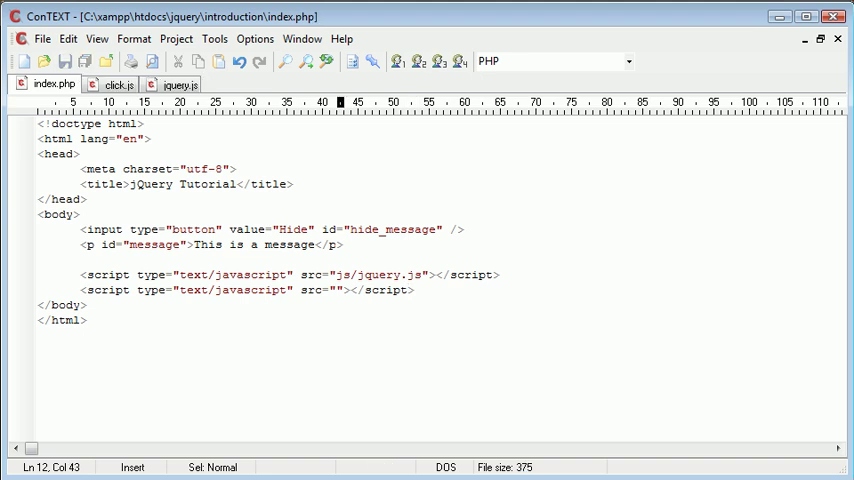
type("js/")
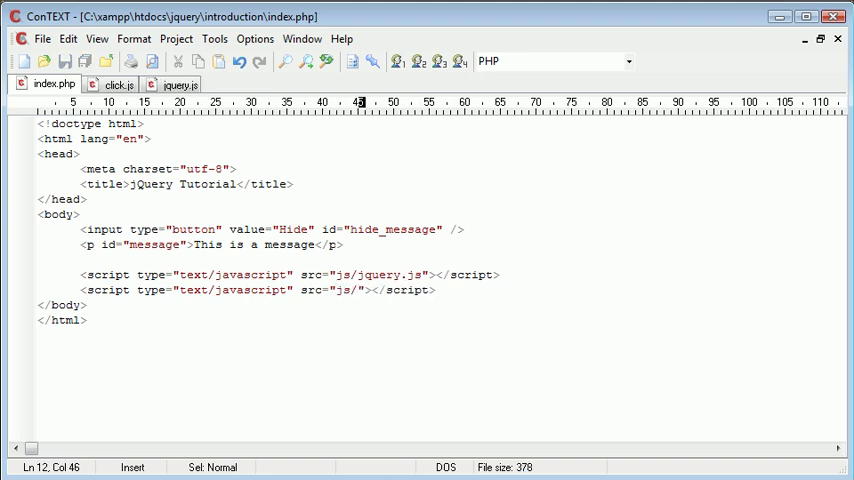
type("click.js")
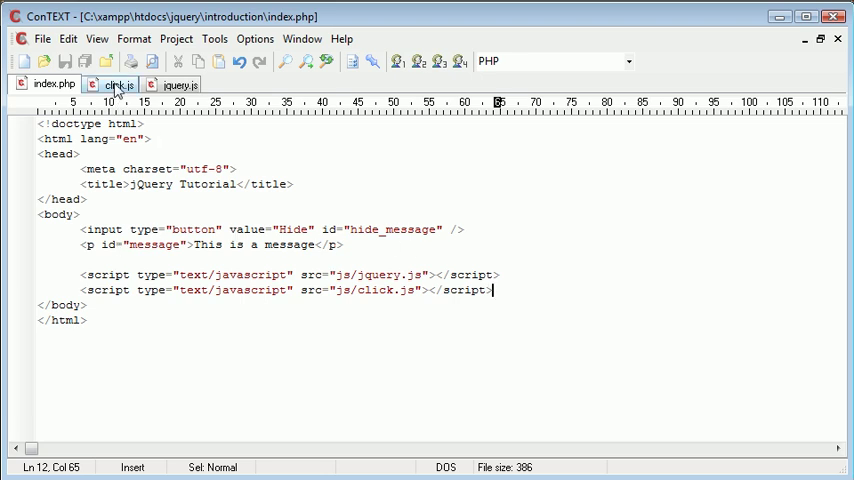
- Reload the introduction page in Chrome to test the Hide button against the message
left_click(54, 84)
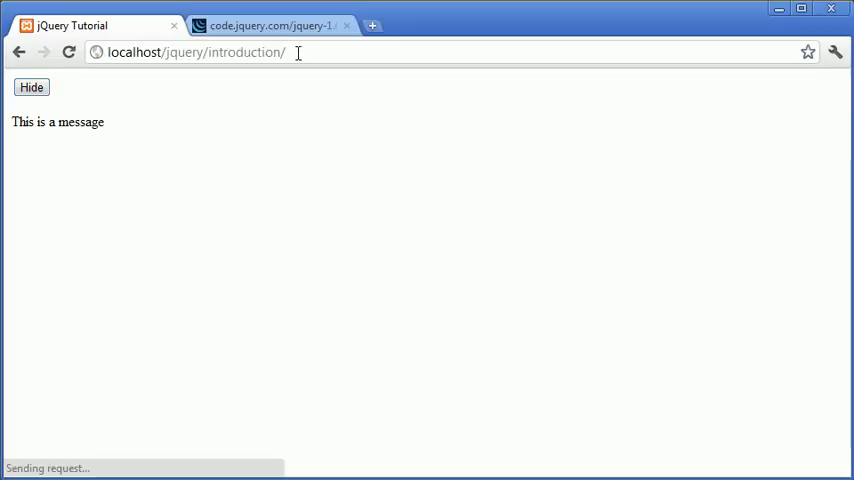
left_click(32, 88)
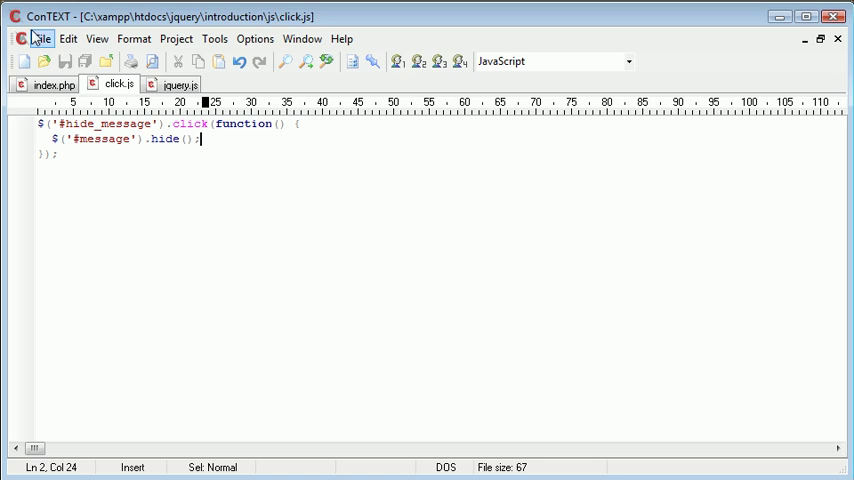
- Replace the button line in index.php with <a href="#" id="hide_message">Hide</a>
left_click(54, 84)
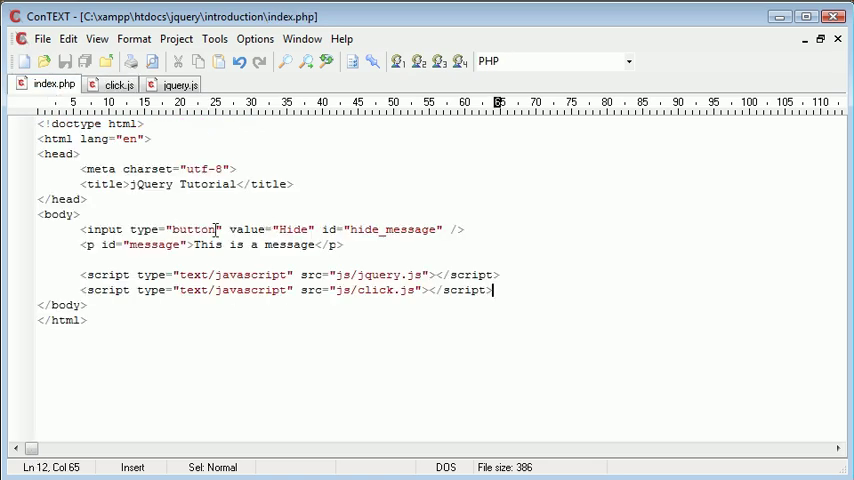
left_click(80, 228)
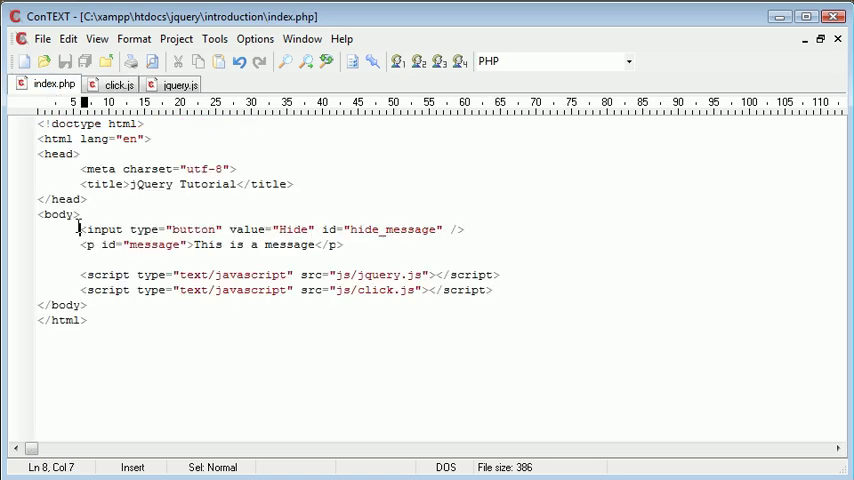
left_click_drag(82, 228, 466, 228)
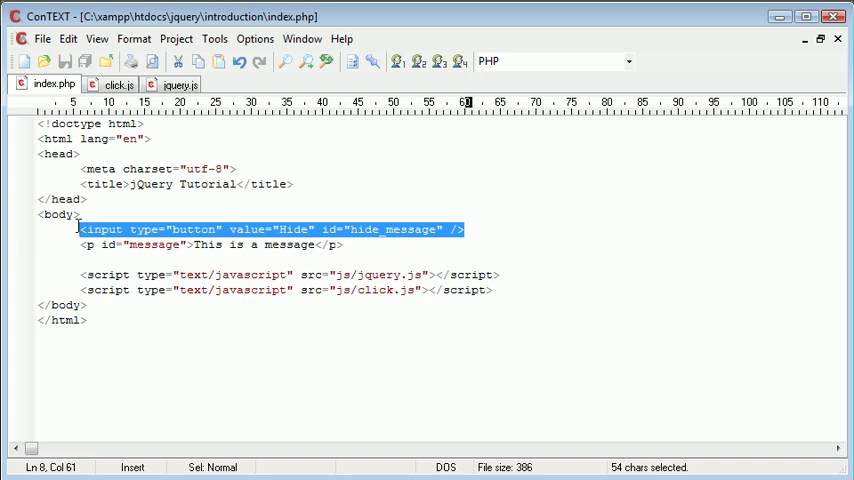
type("<a href=\"\">Hide</a>")
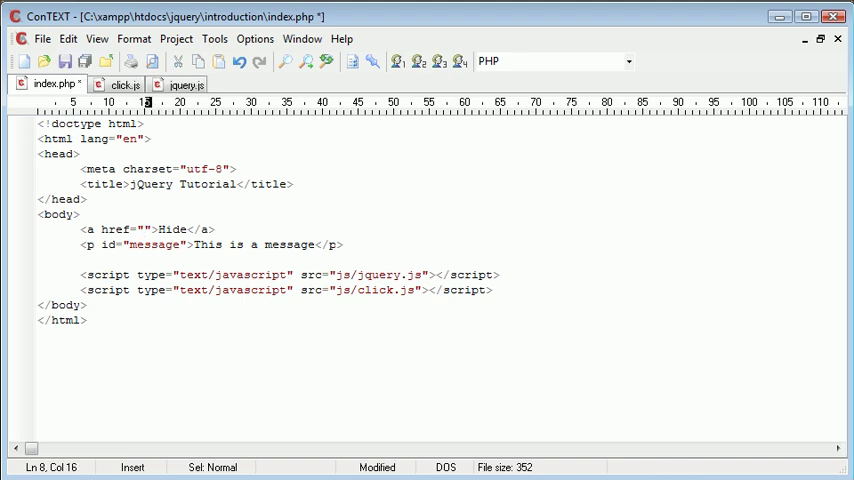
type("#")
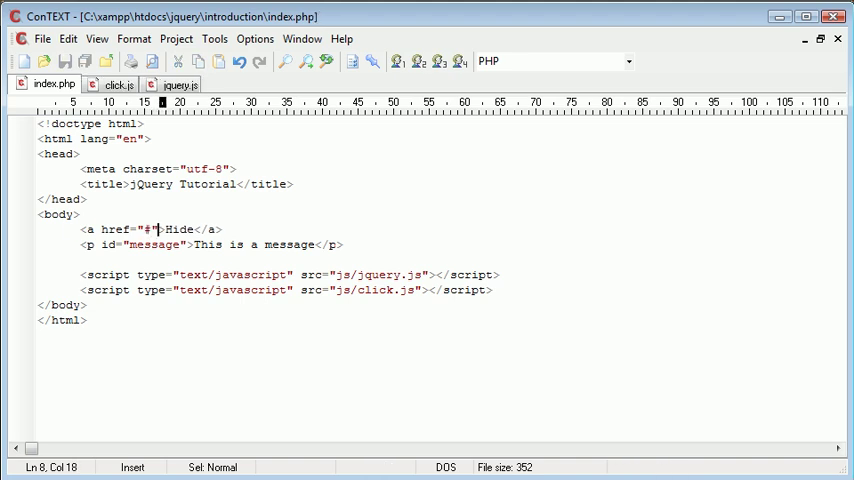
type("\" \"")
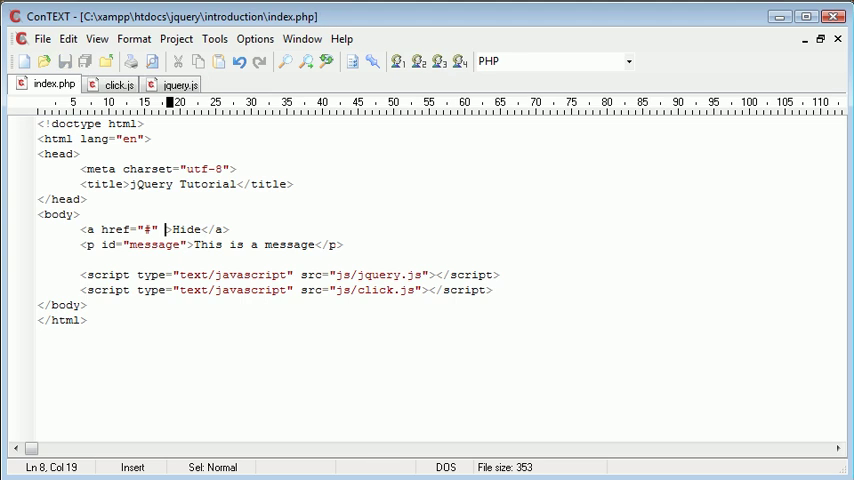
type("id")
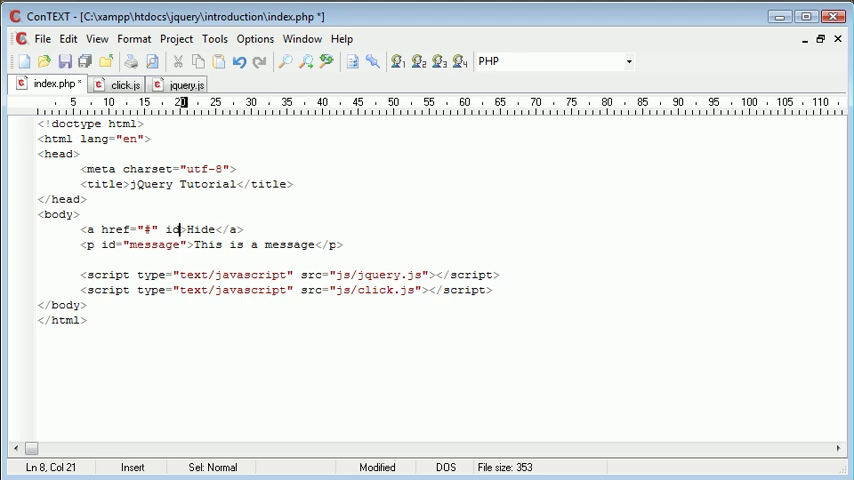
type("\"hide_message")
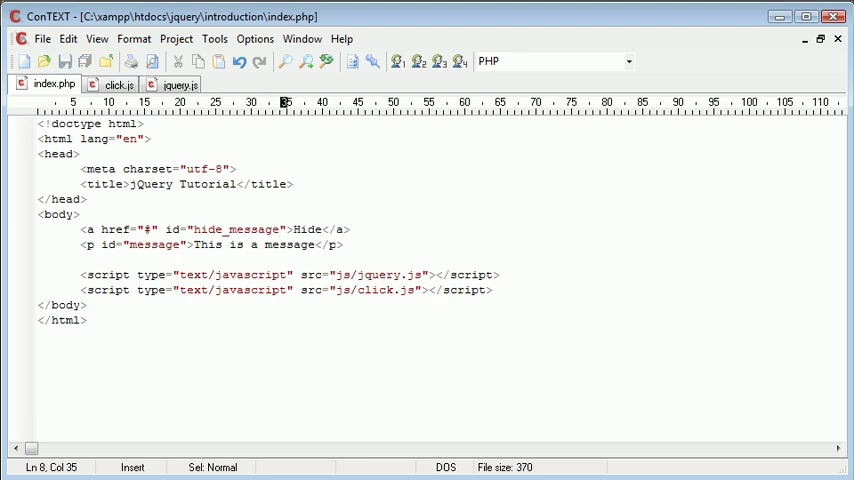
- Review the click.js handler, then return to the browser for retesting
left_click(118, 84)
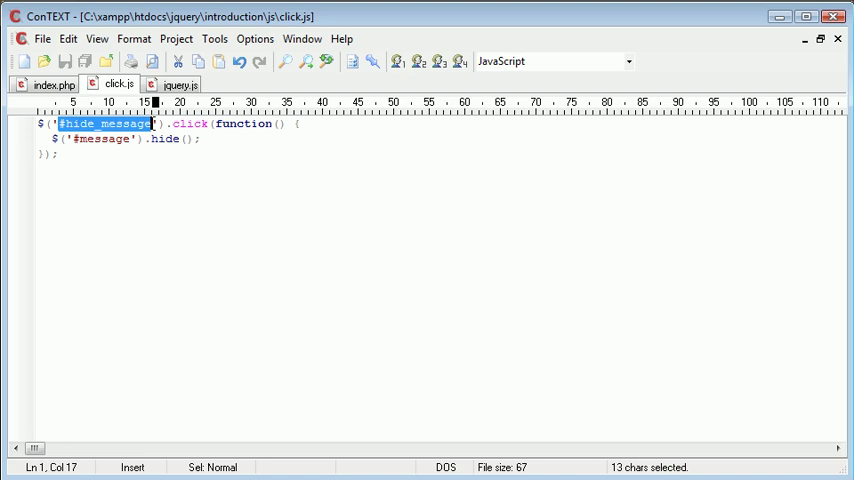
left_click(204, 132)
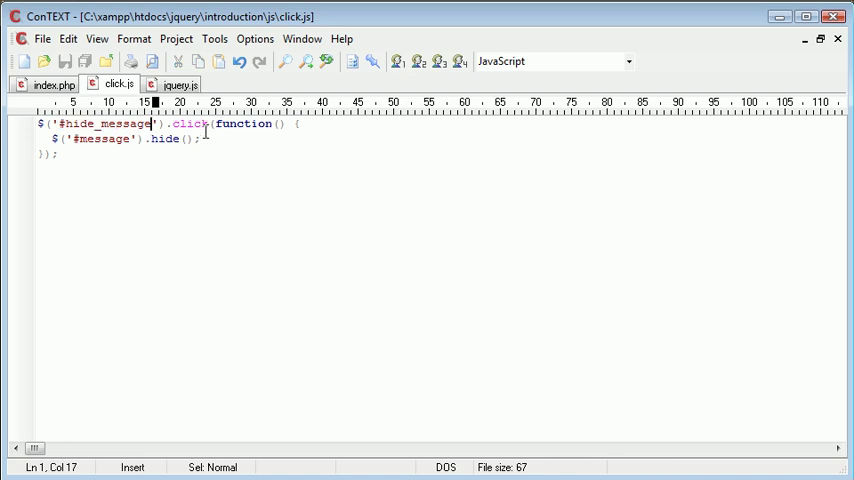
left_click(54, 84)
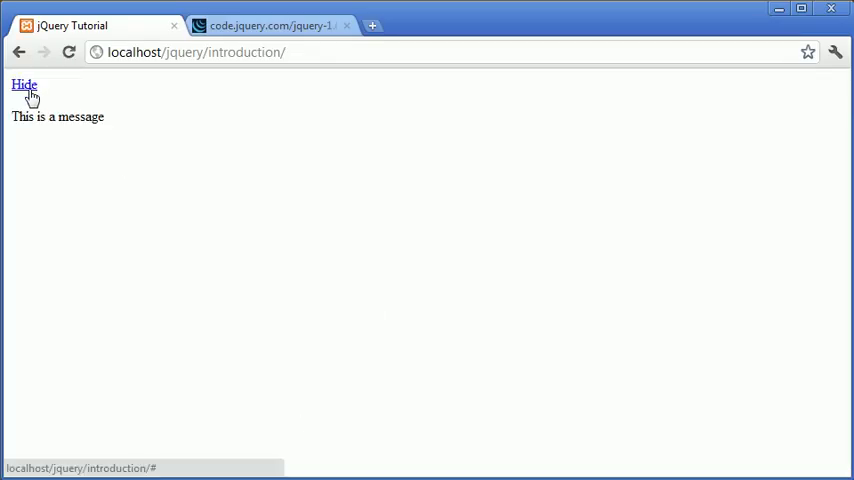
- Hide the message paragraph via the new Hide link, leaving only the link visible
left_click(24, 84)
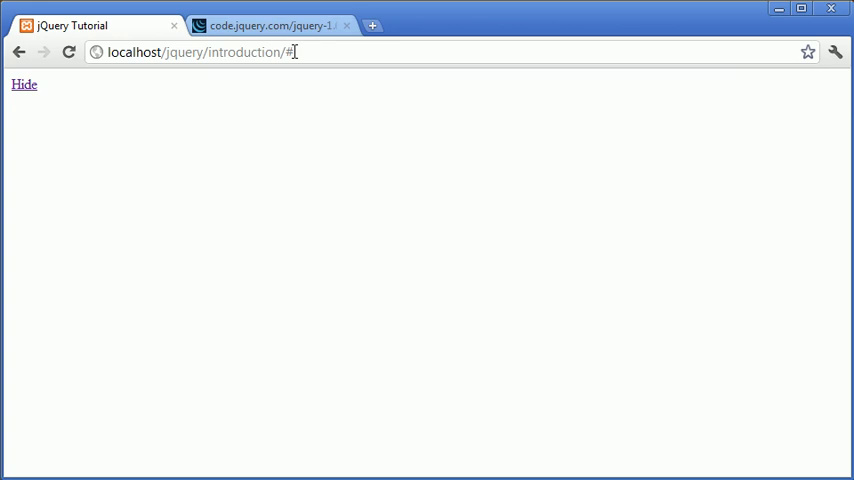
mouse_move(288, 56)
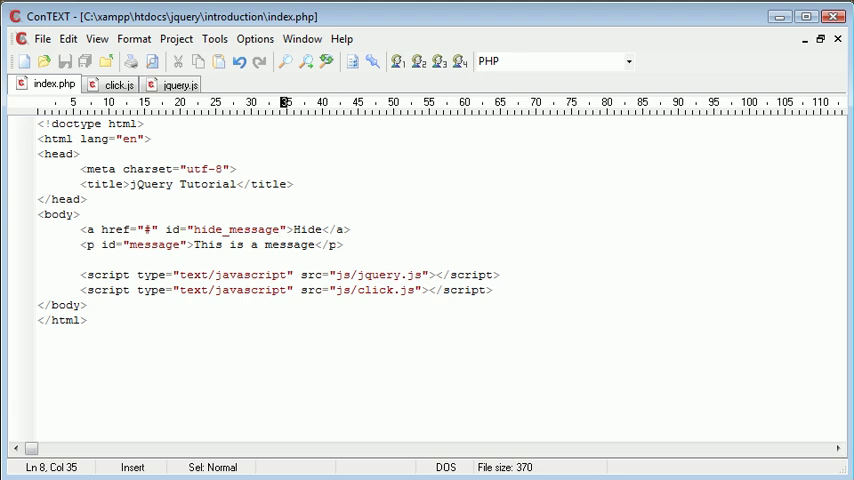
left_click(282, 228)
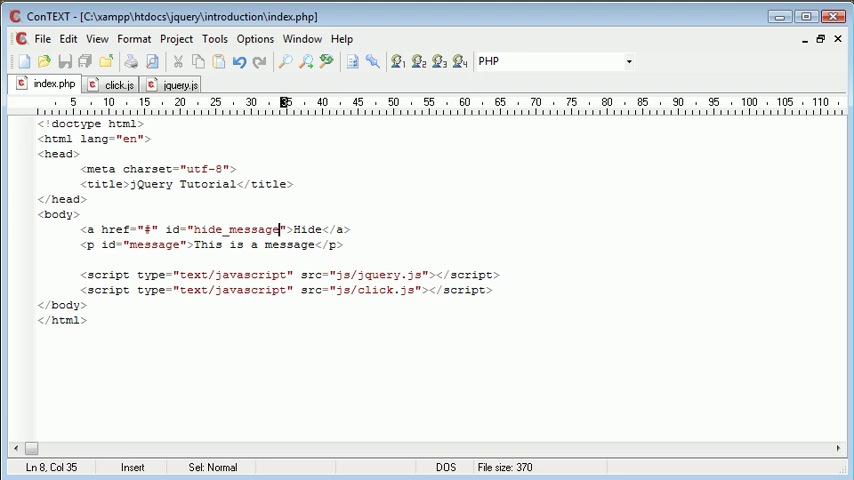